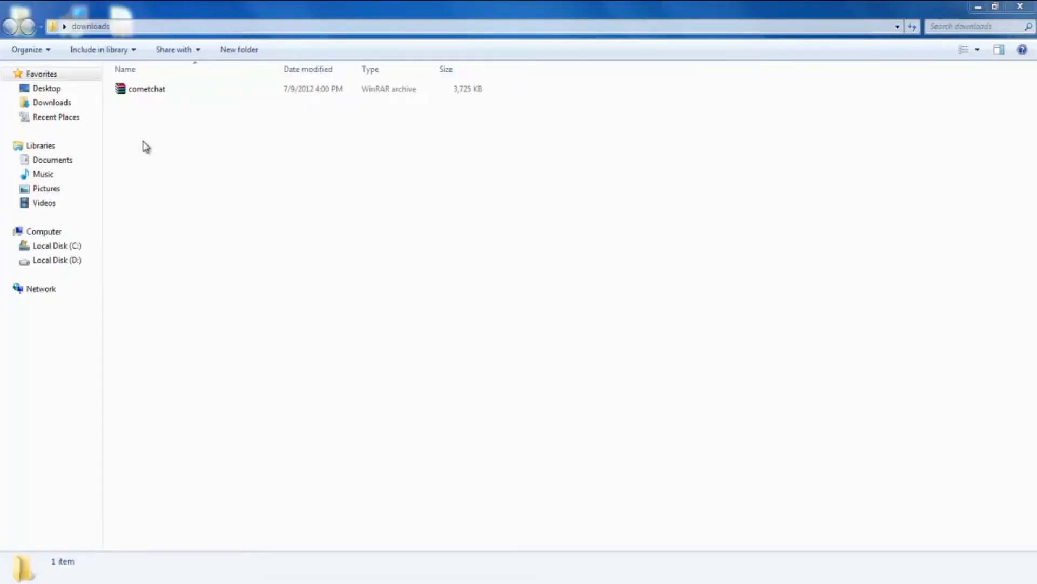
mouse_move(145, 141)
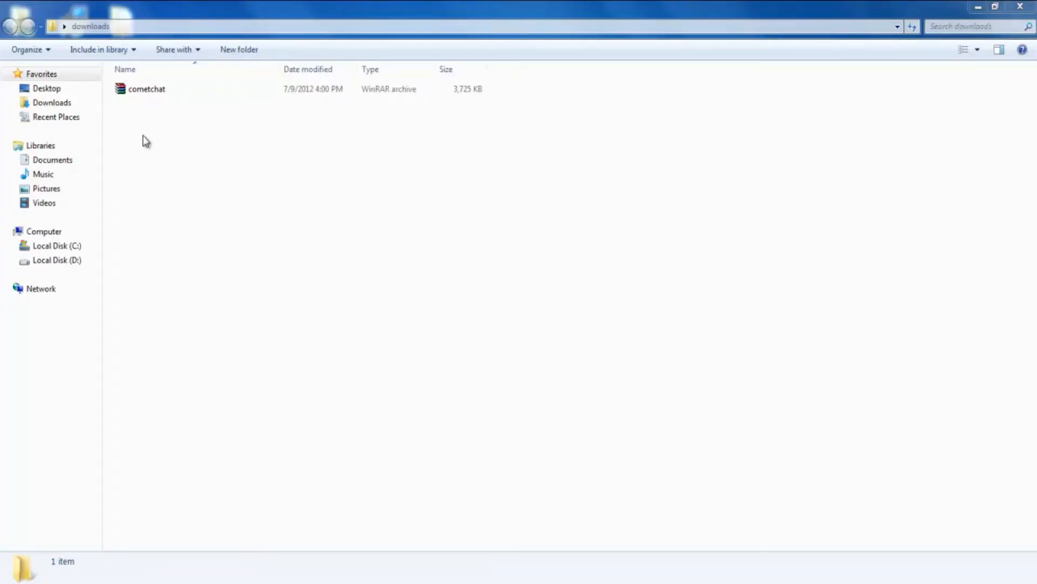
- Extract the cometchat archive in Downloads into its own cometchat folder
right_click(145, 89)
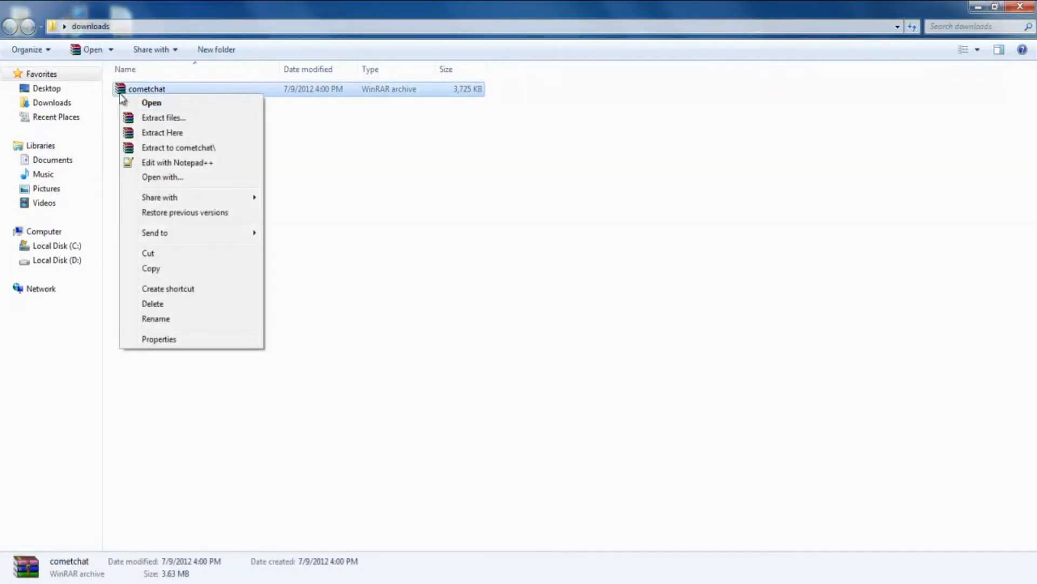
left_click(162, 132)
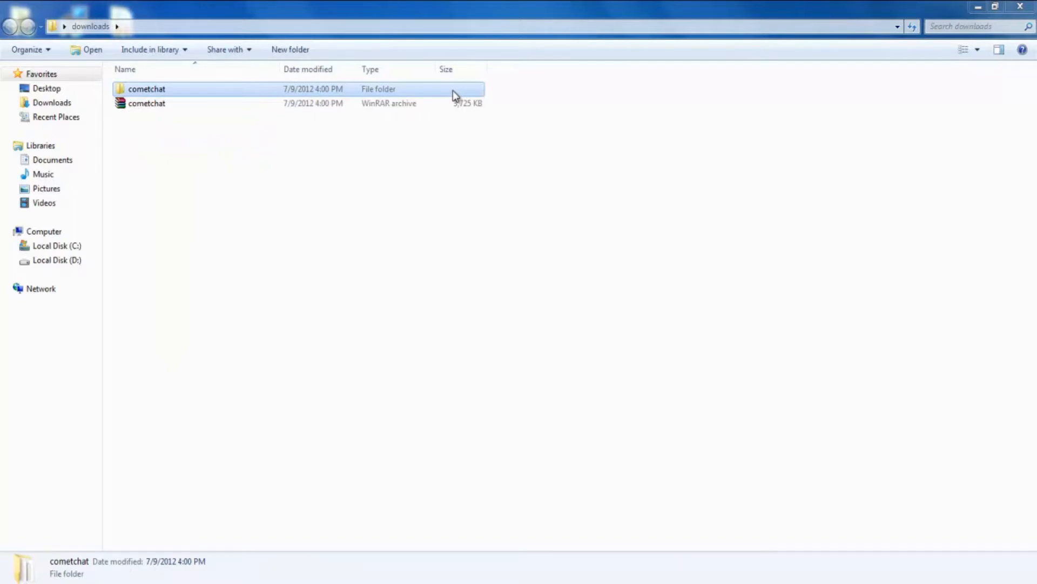
- Copy the cometchat folder into the forum root and copy the installer's head-tag code
right_click(146, 89)
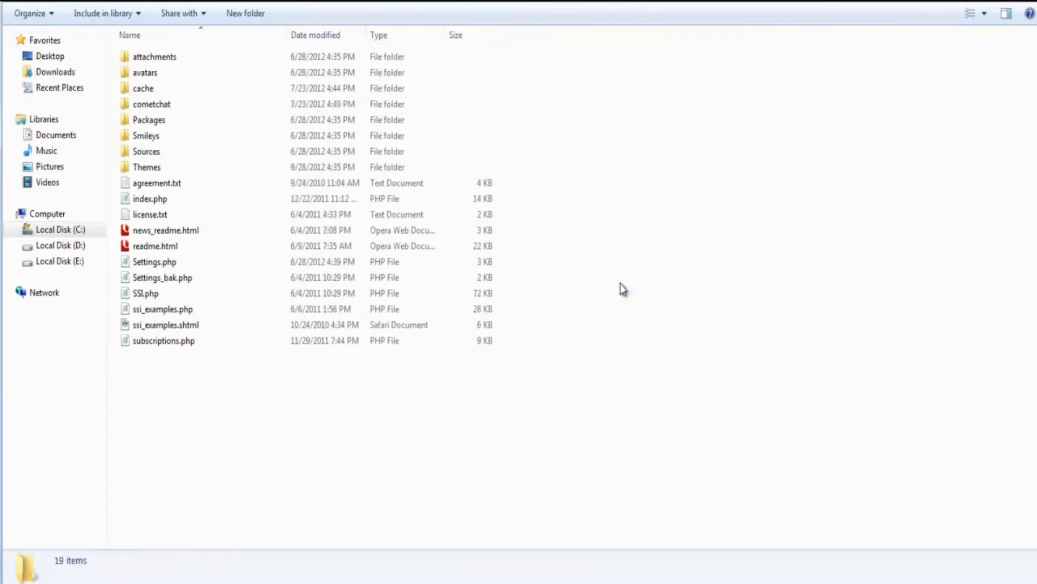
left_click(151, 104)
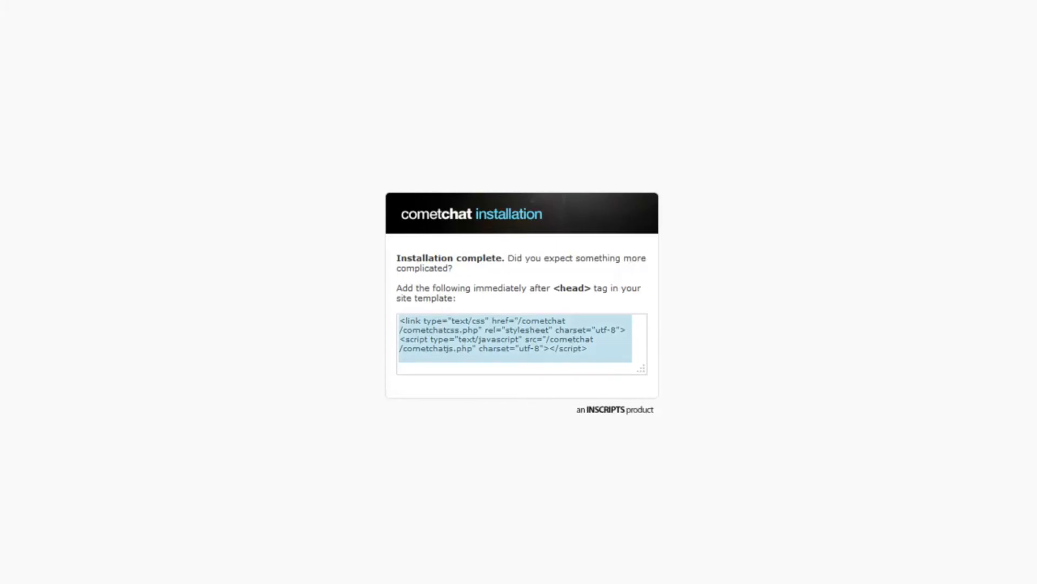
right_click(509, 344)
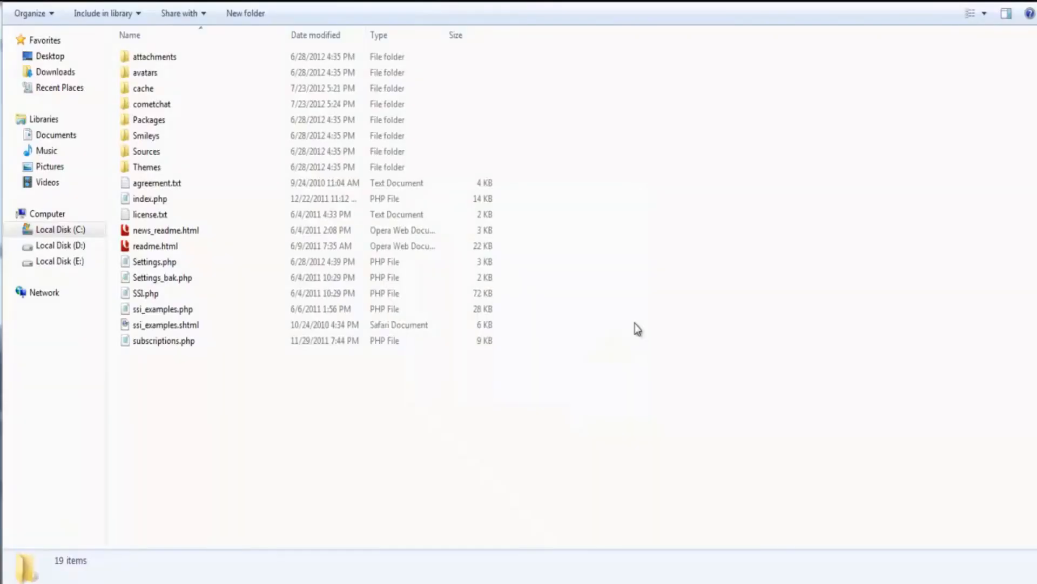
mouse_move(624, 318)
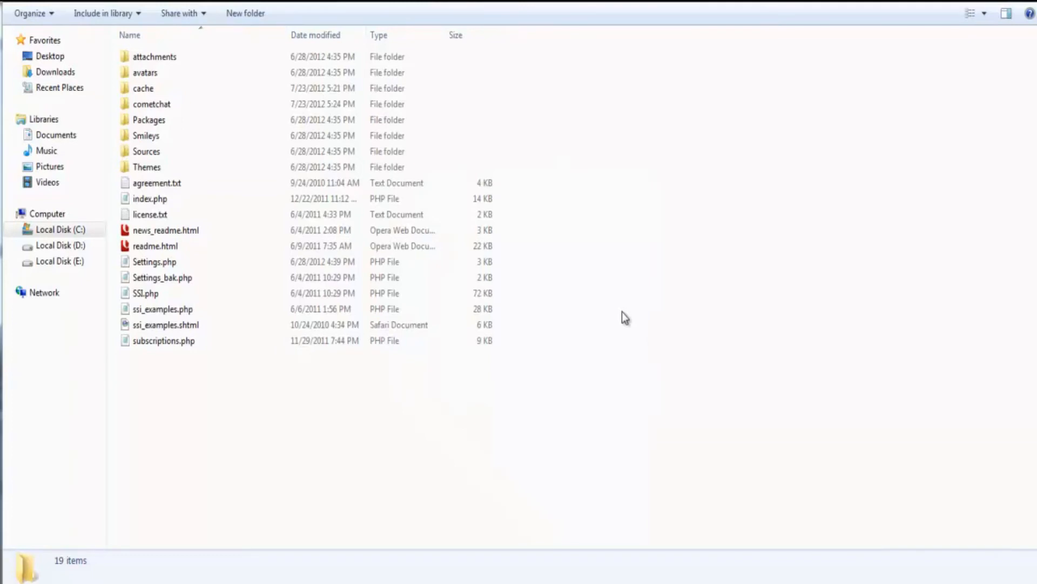
mouse_move(618, 301)
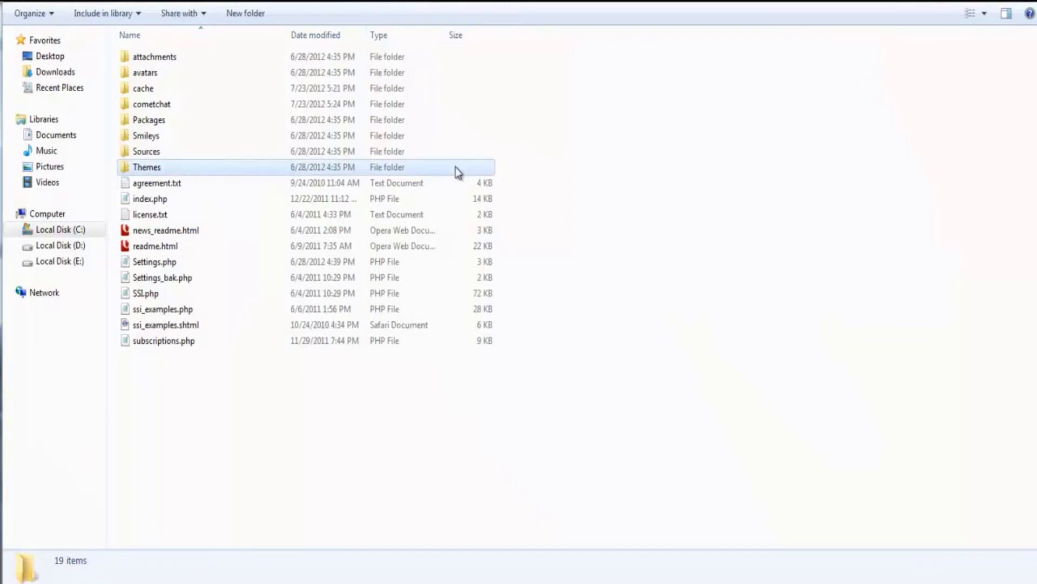
- Browse to Themes > default and bring up index.template.php's options menu
double_click(147, 167)
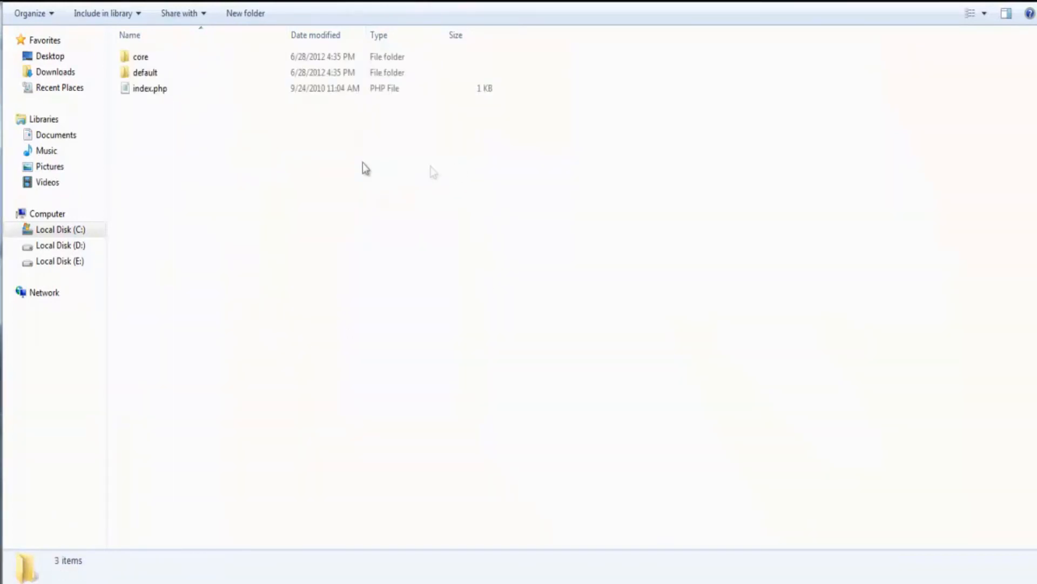
left_click(150, 89)
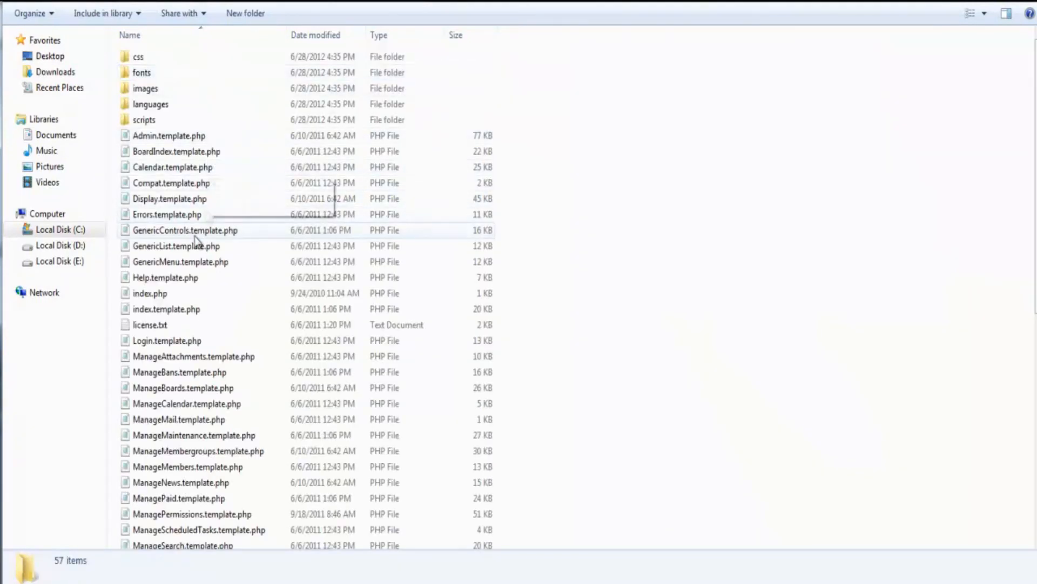
left_click(166, 309)
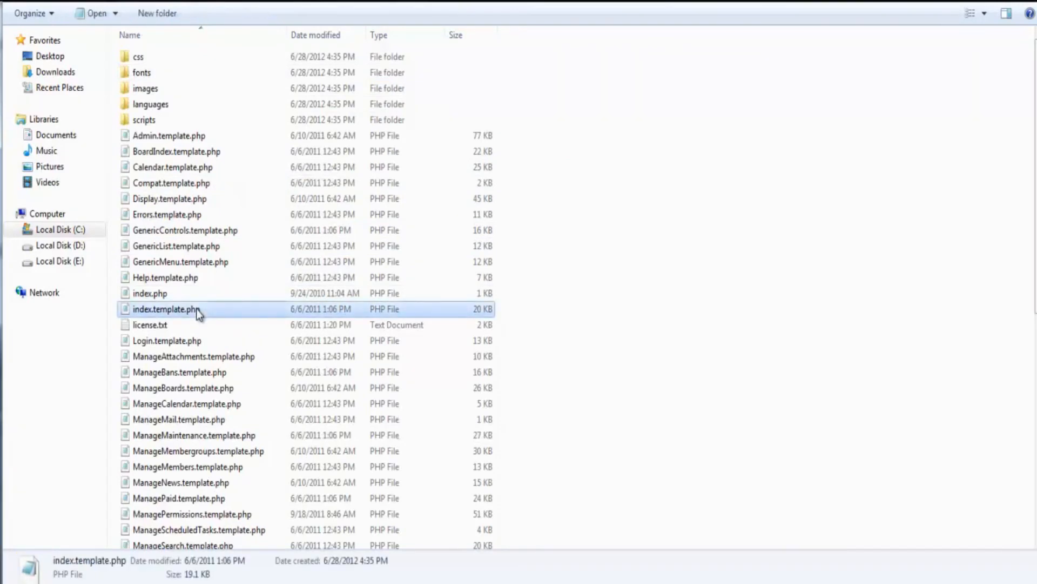
right_click(164, 309)
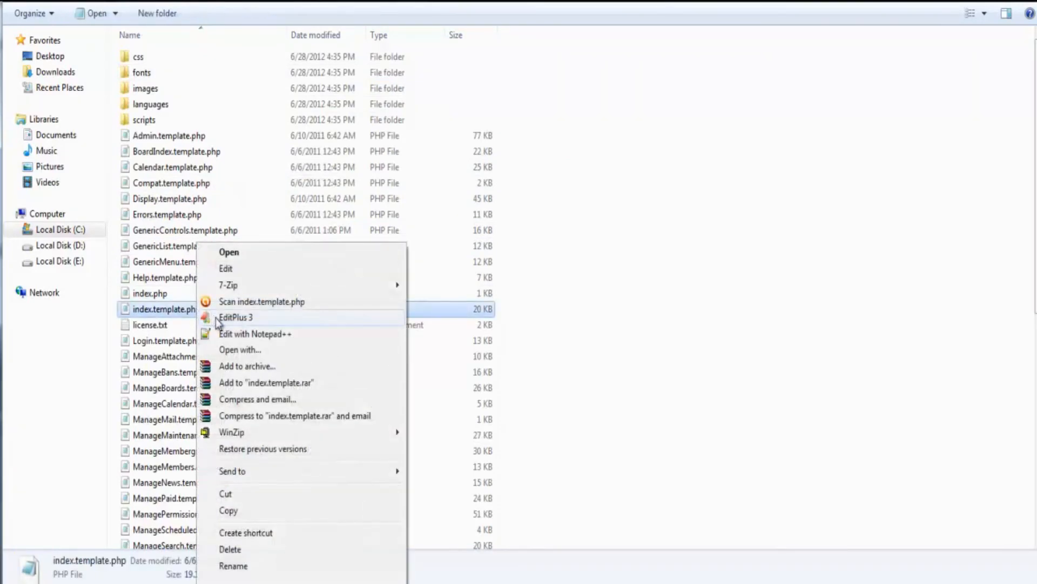
- Paste the CometChat stylesheet and script lines after <head> in EditPlus, save, and select install.php
left_click(234, 318)
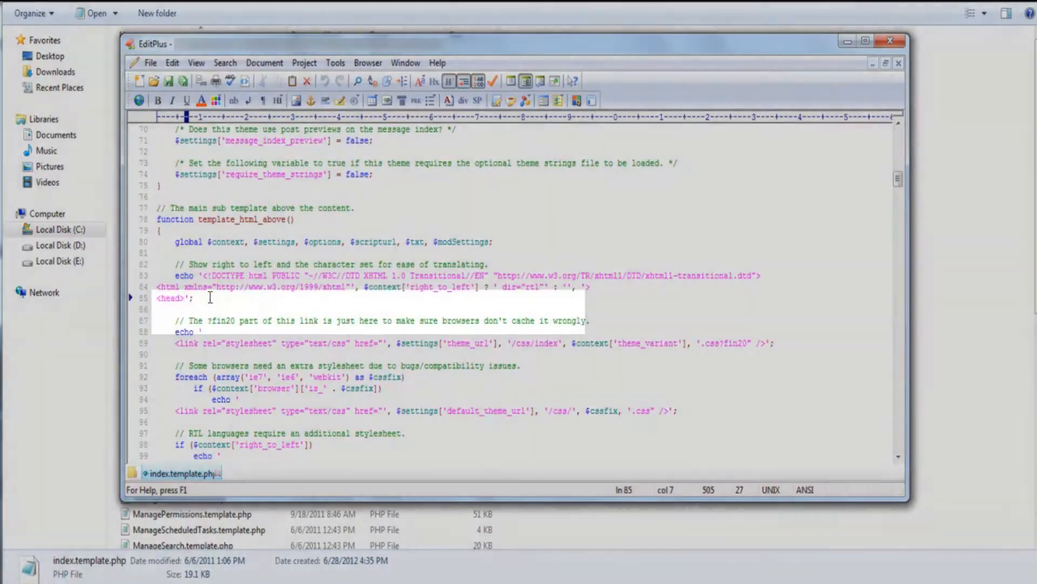
type("<link type=\"text/css\" href=\"/cometchat/cometchatcss.php\" rel=\"stylesheet\" charset=\"utf-8\">")
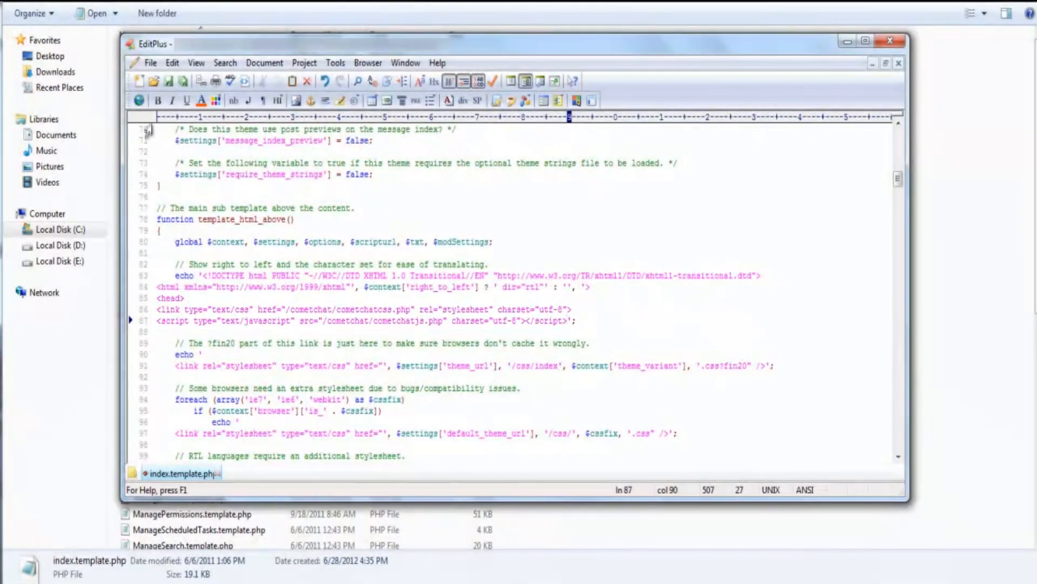
left_click(150, 62)
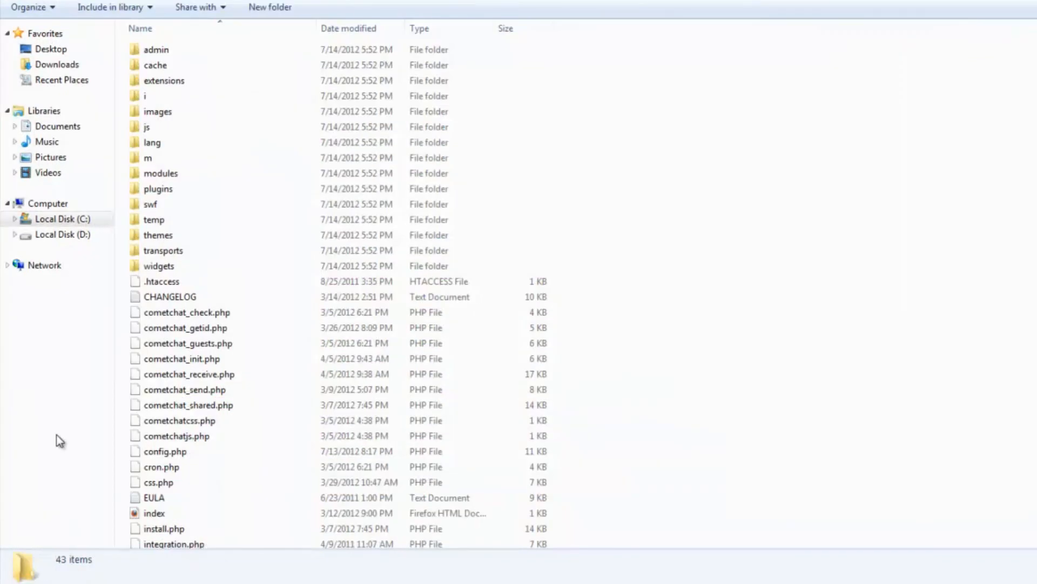
left_click(164, 528)
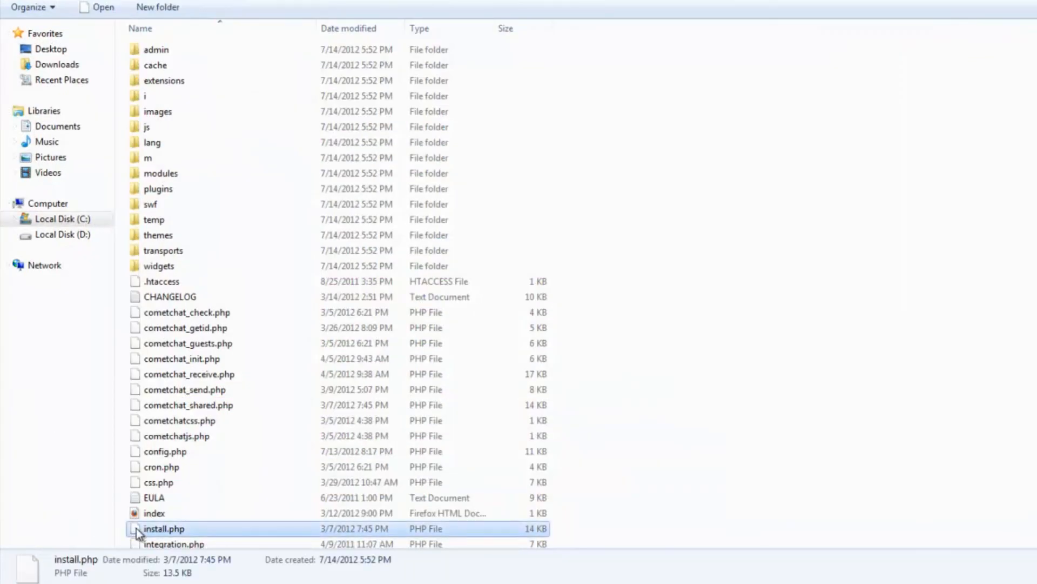
right_click(164, 528)
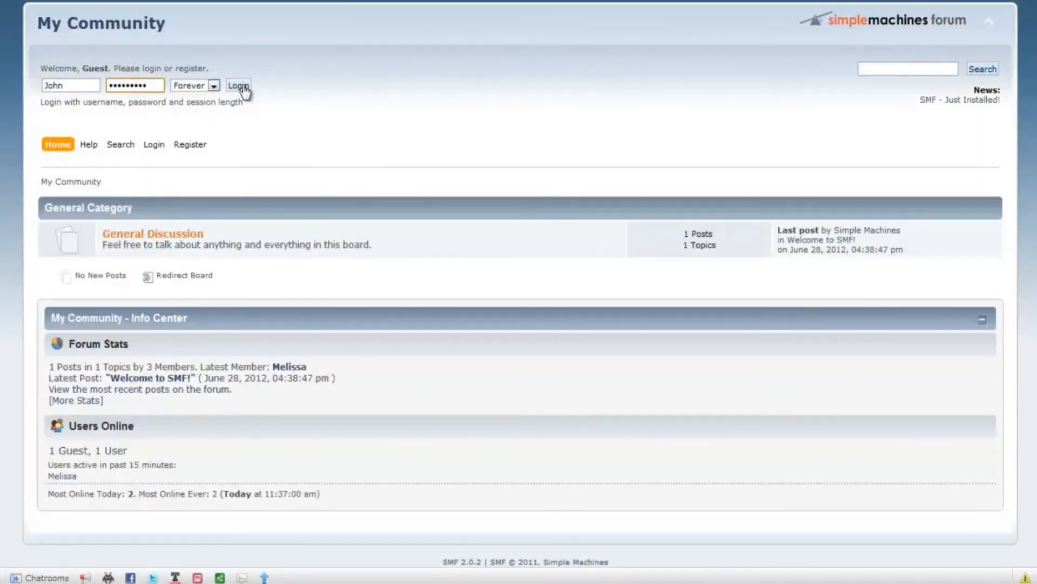
- Log in, open a chat with the online buddy, and reply 'That's cool :D'
left_click(237, 85)
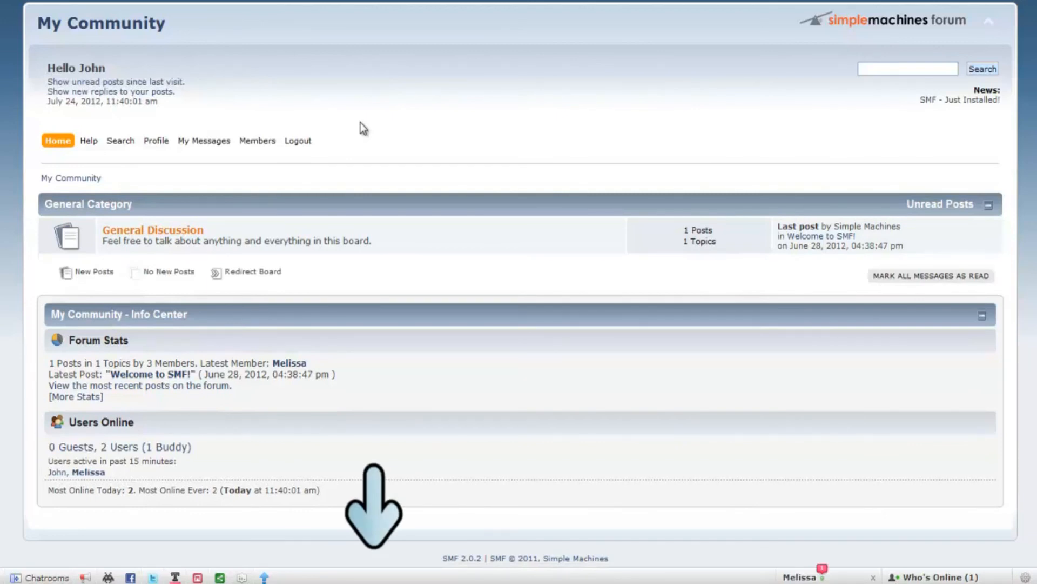
left_click(801, 576)
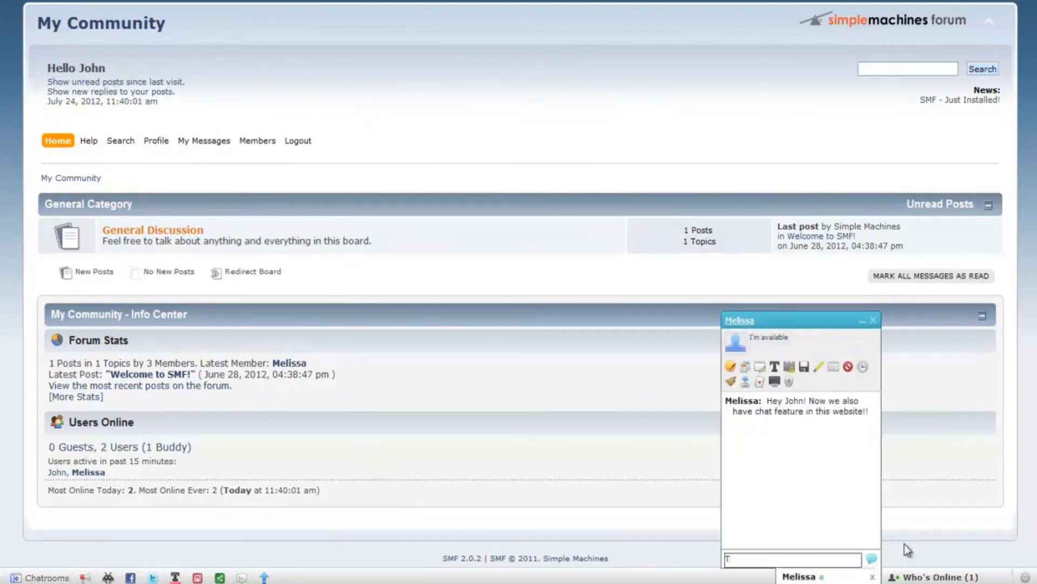
type("That's cool :D")
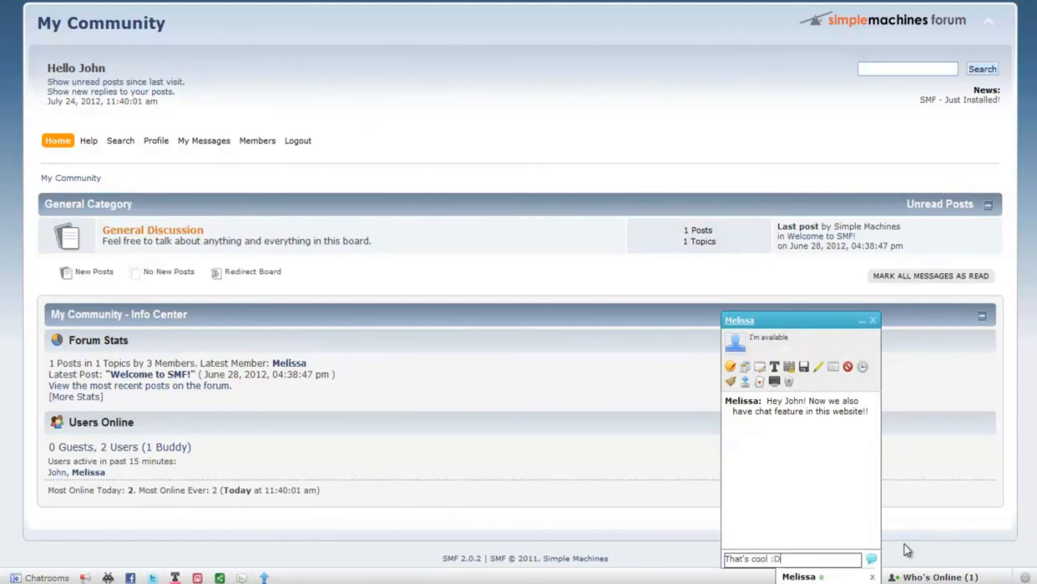